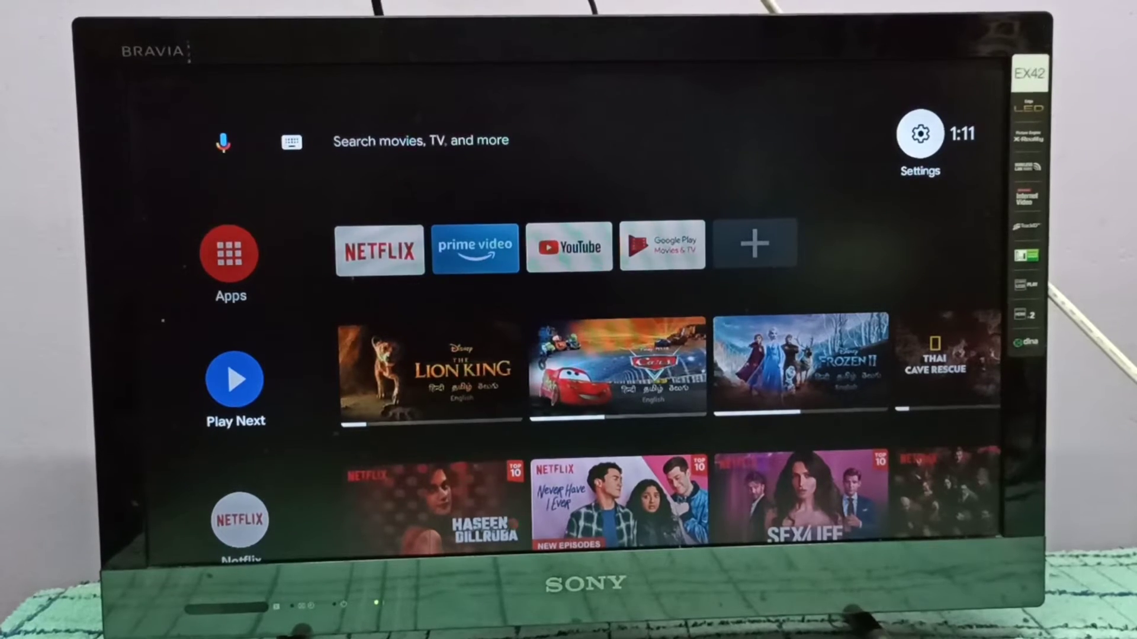
Go to Settings and reach the Accounts & Sign In page listing the existing Google account
left_click(917, 135)
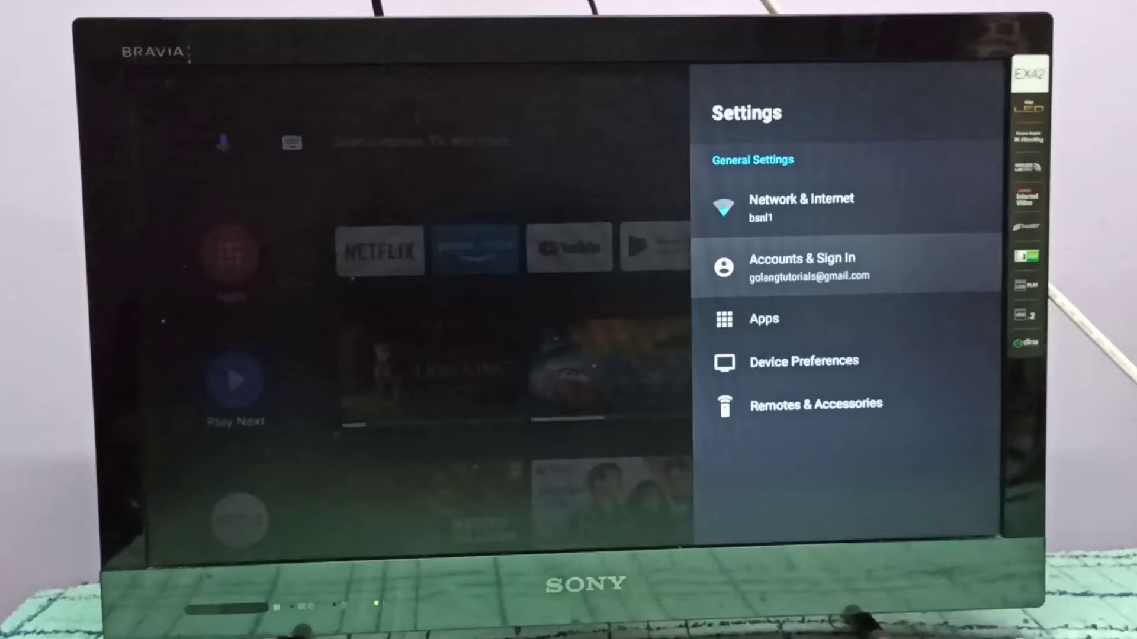
left_click(803, 266)
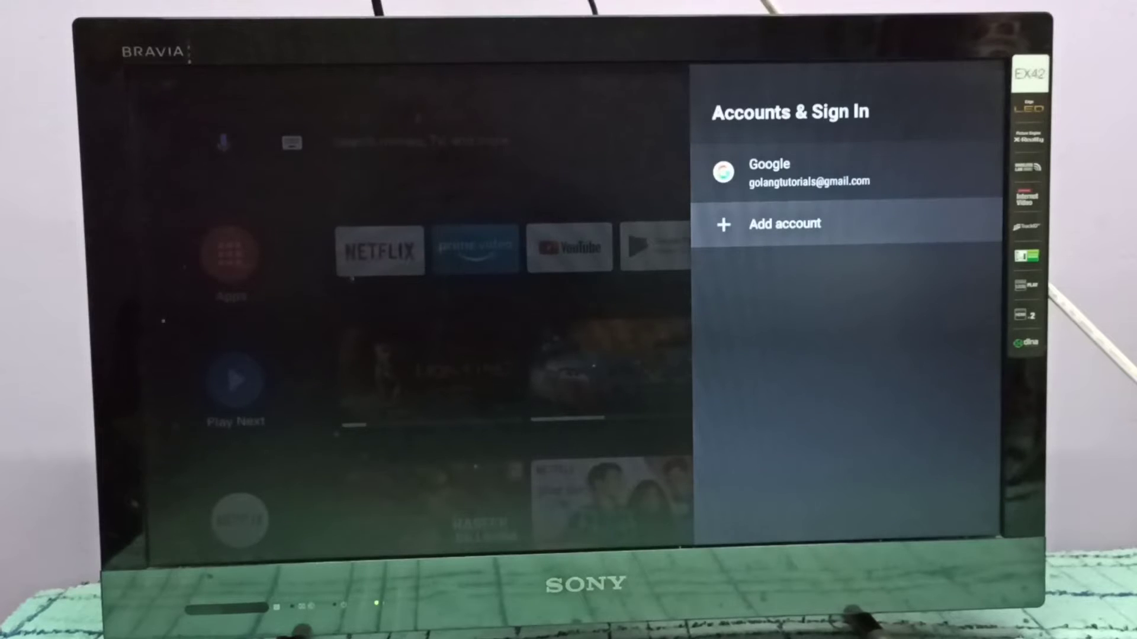
Start adding another account and choose Sign In to reach the Google email prompt
left_click(783, 223)
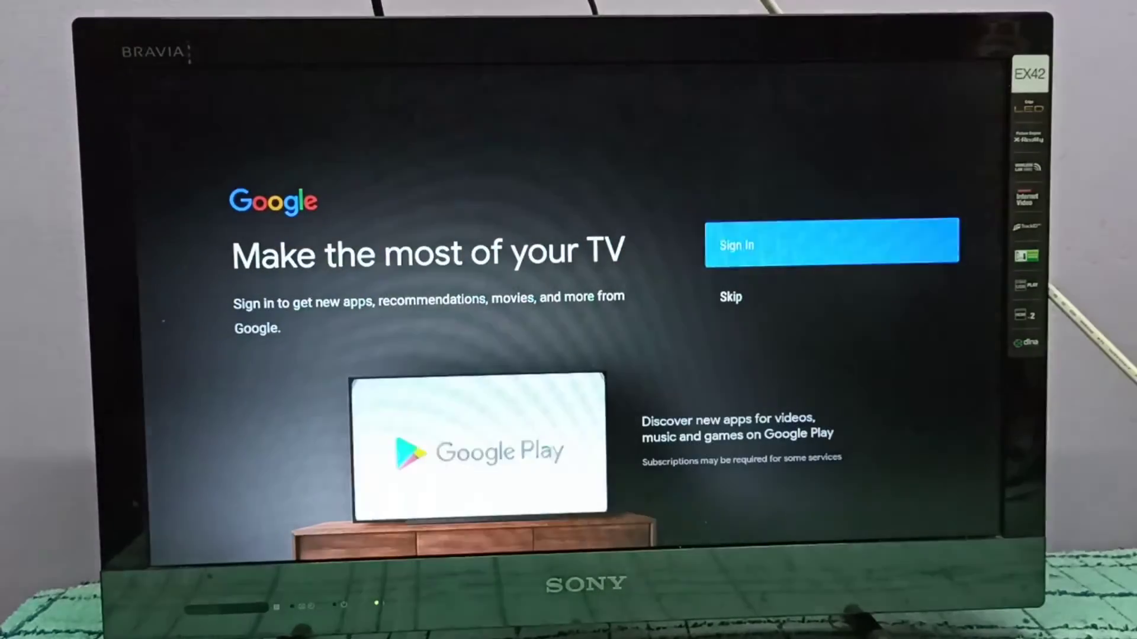
left_click(831, 240)
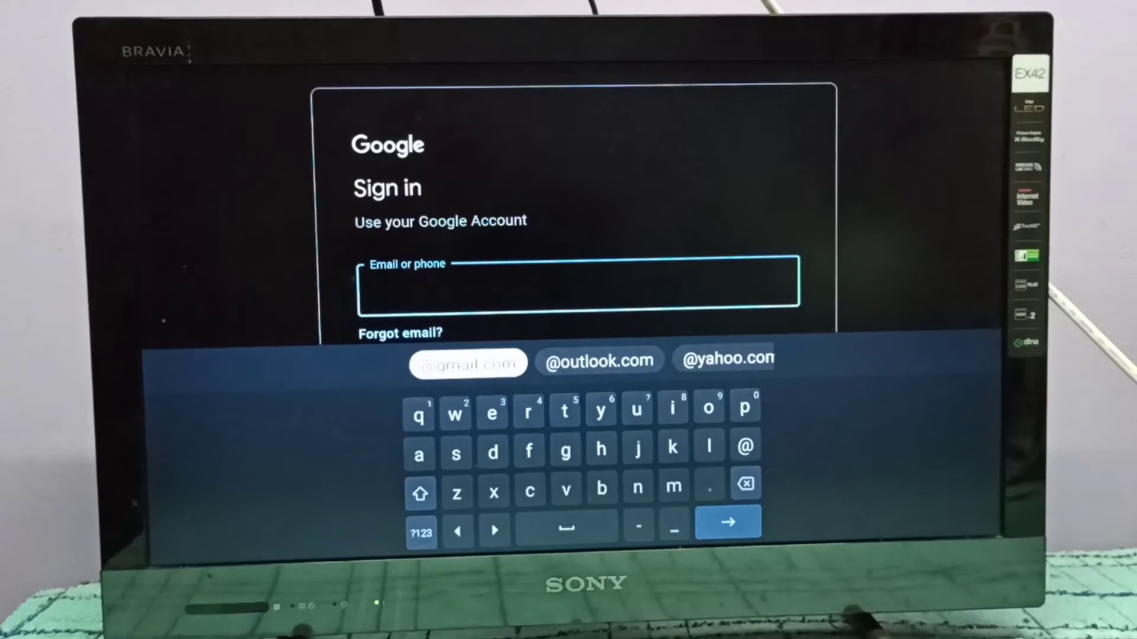
left_click(468, 362)
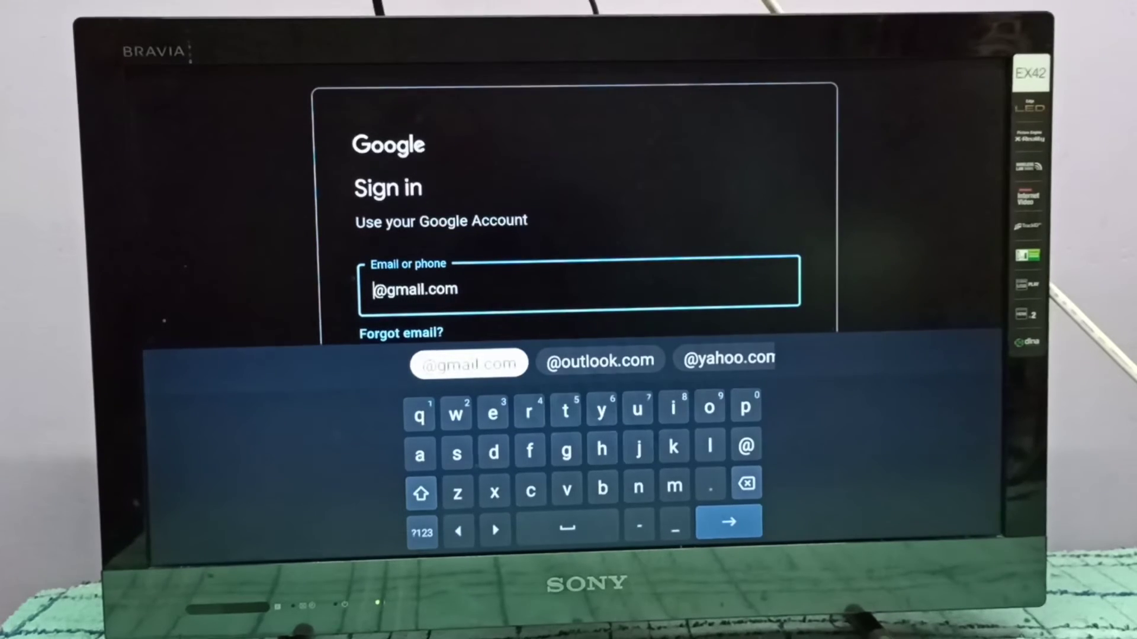
type("samjohn22019")
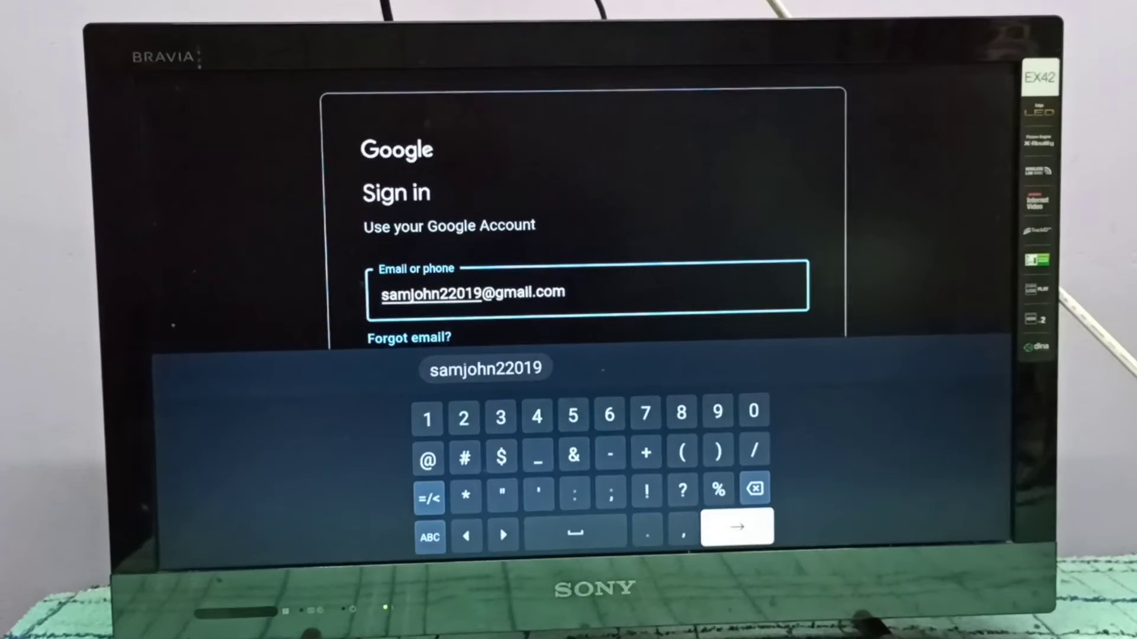
left_click(735, 525)
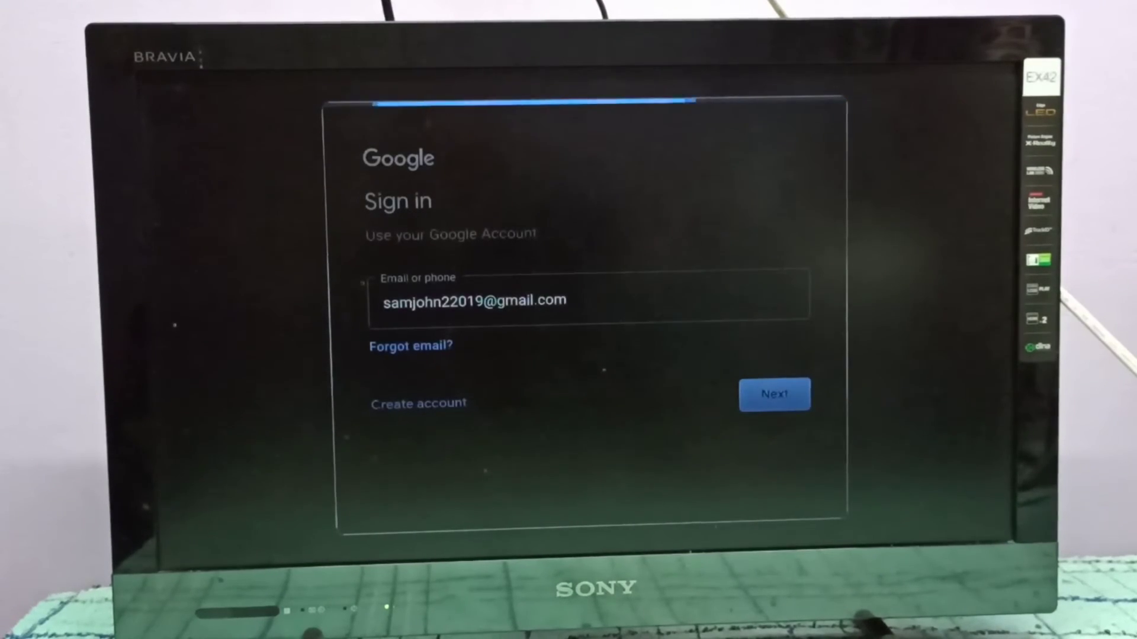
Enter the new account's password and submit it so the sign-in begins processing
left_click(774, 393)
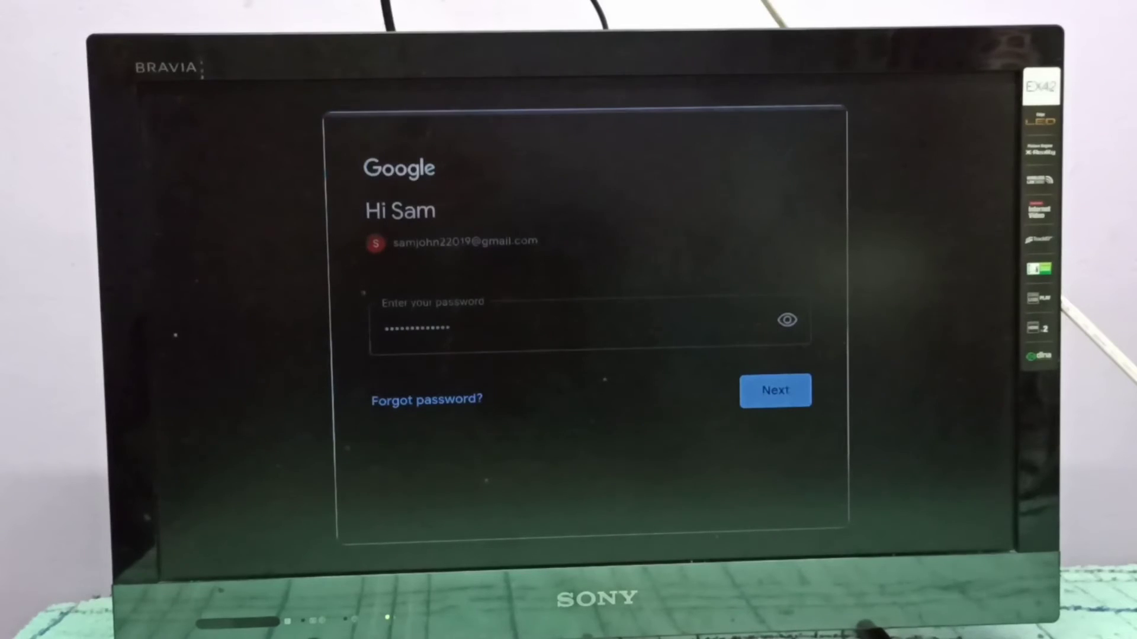
left_click(774, 389)
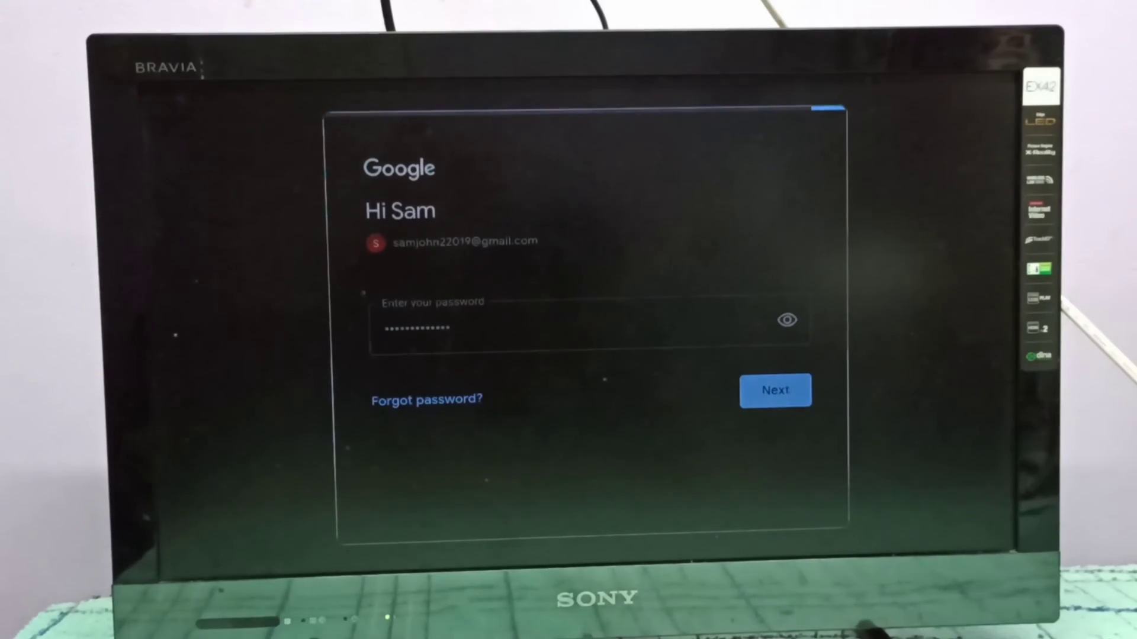